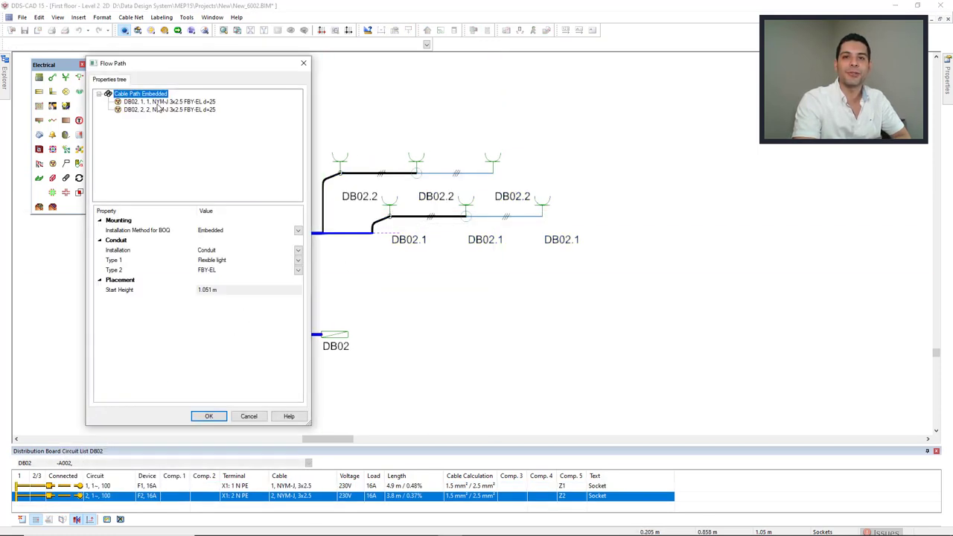
Start an Embedded installation cable path, opening the Flow Path dialog for the socket layout
click(209, 416)
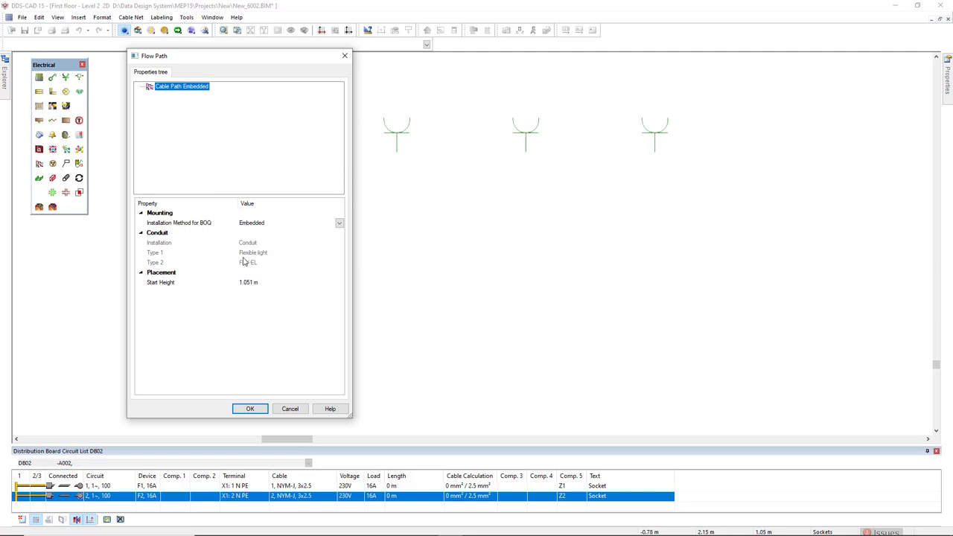
Add a conduit to Cable Path Embedded and check conduit types Flexible light and FBY-EL
right_click(184, 87)
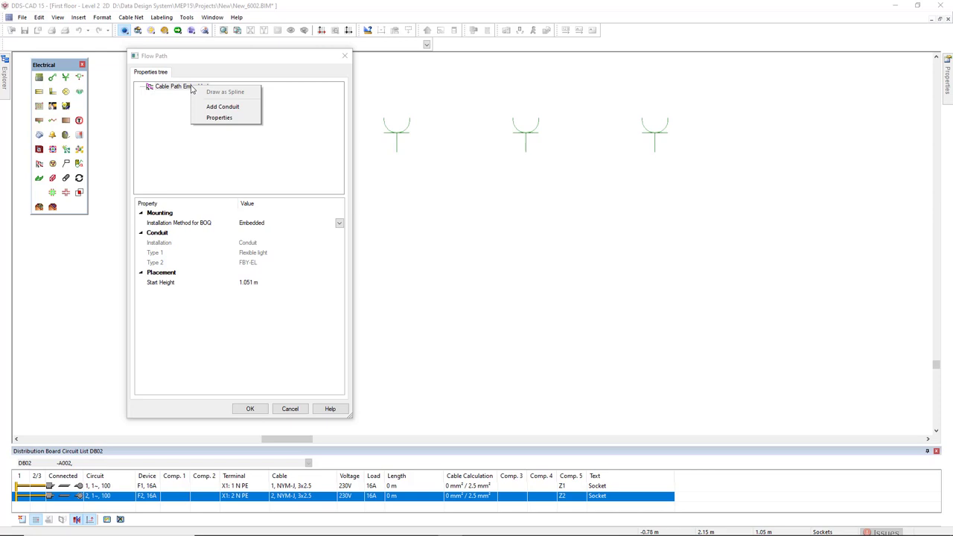
mouse_move(199, 112)
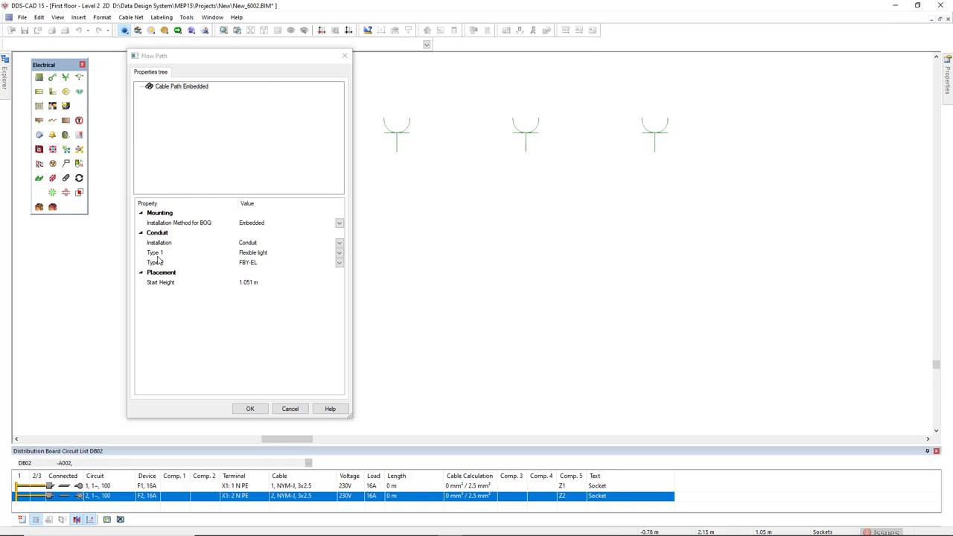
click(339, 252)
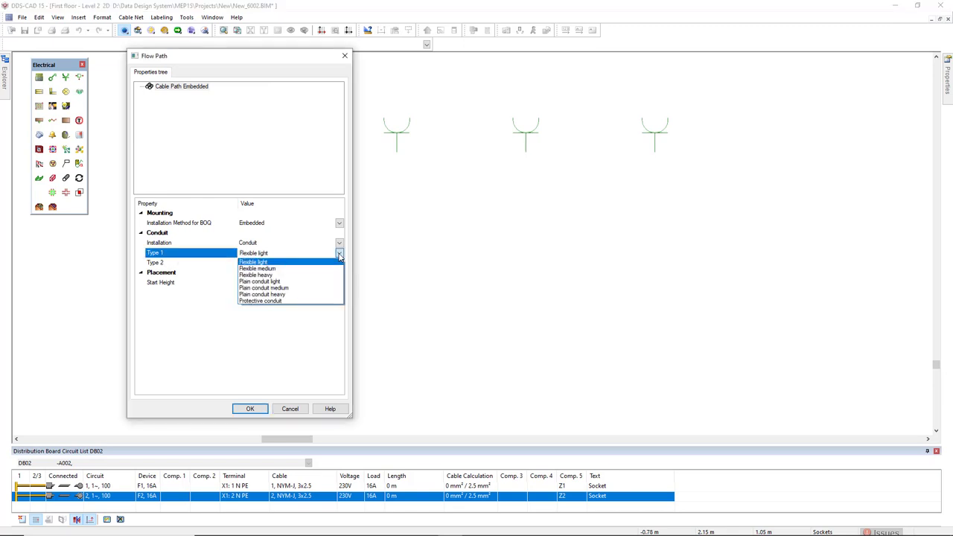
mouse_move(319, 302)
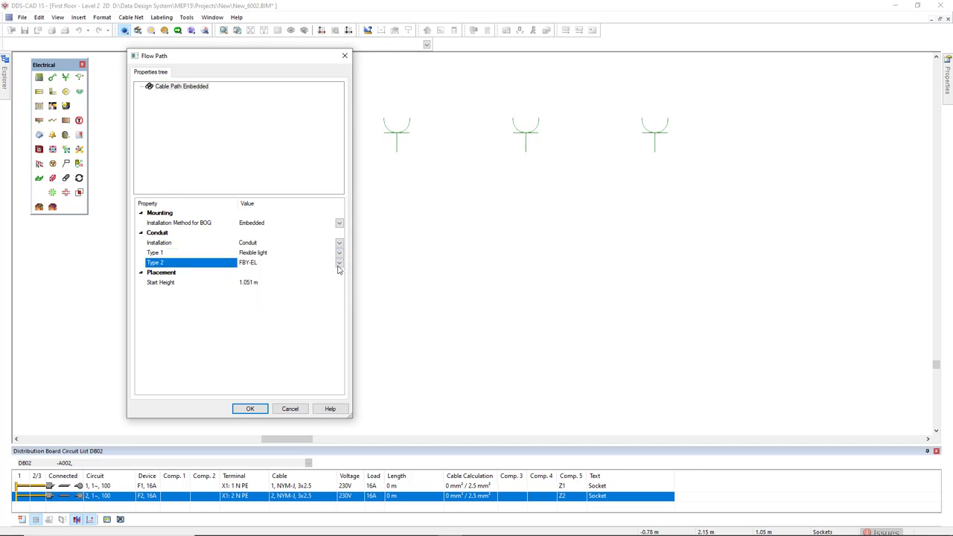
click(250, 409)
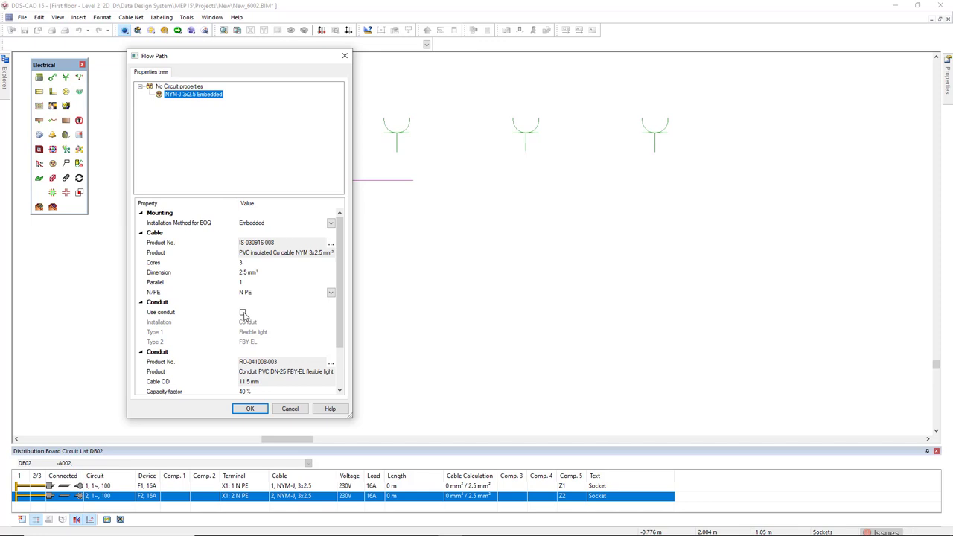
Enable Use conduit for the NYM-J 3x2.5 cable and draw the route from DB02 toward the sockets
click(249, 409)
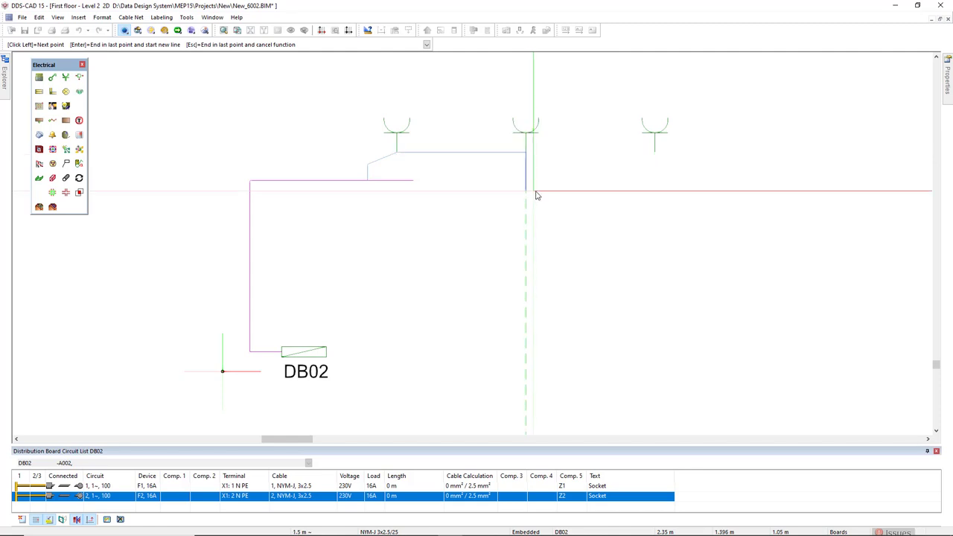
Change the cable placing so the last NYM-J 3x2.5 segment runs without conduit
right_click(536, 195)
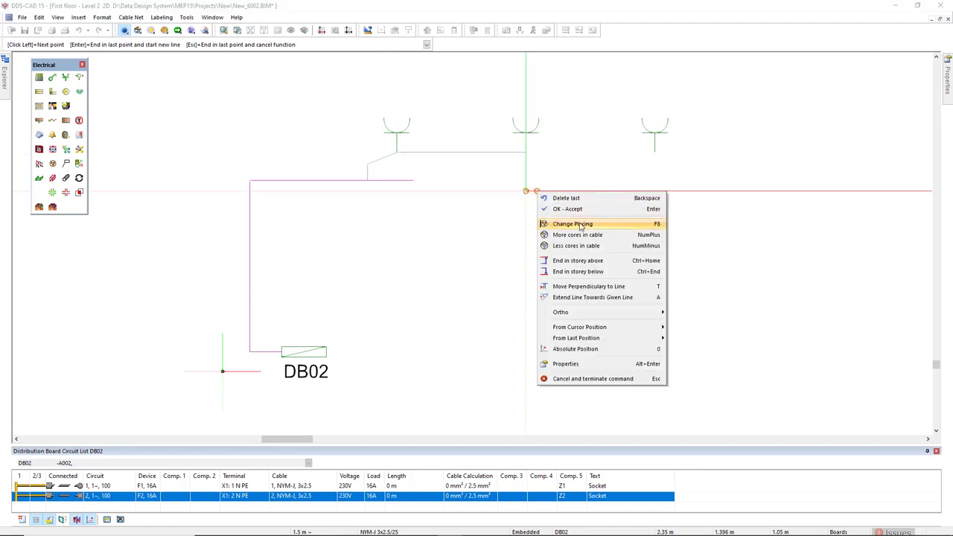
mouse_move(631, 227)
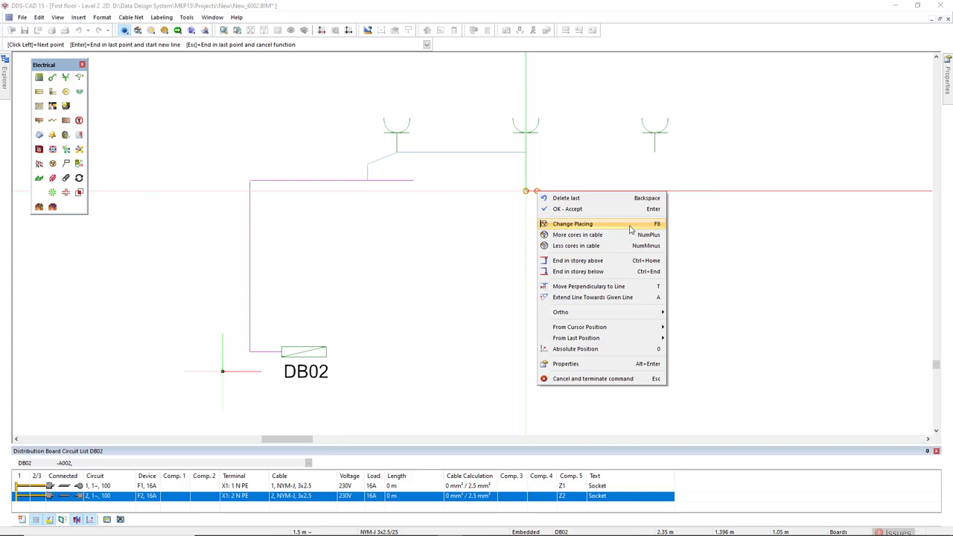
mouse_move(642, 228)
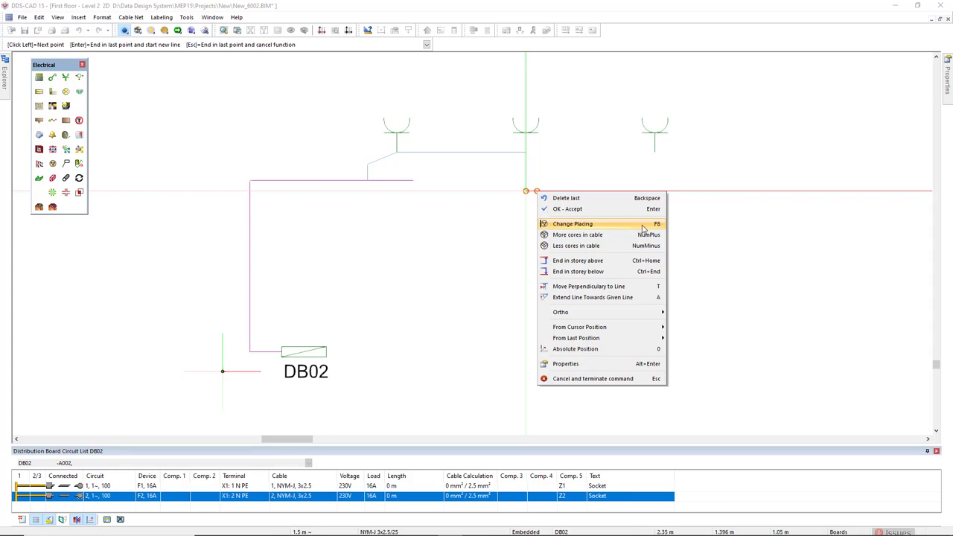
click(565, 364)
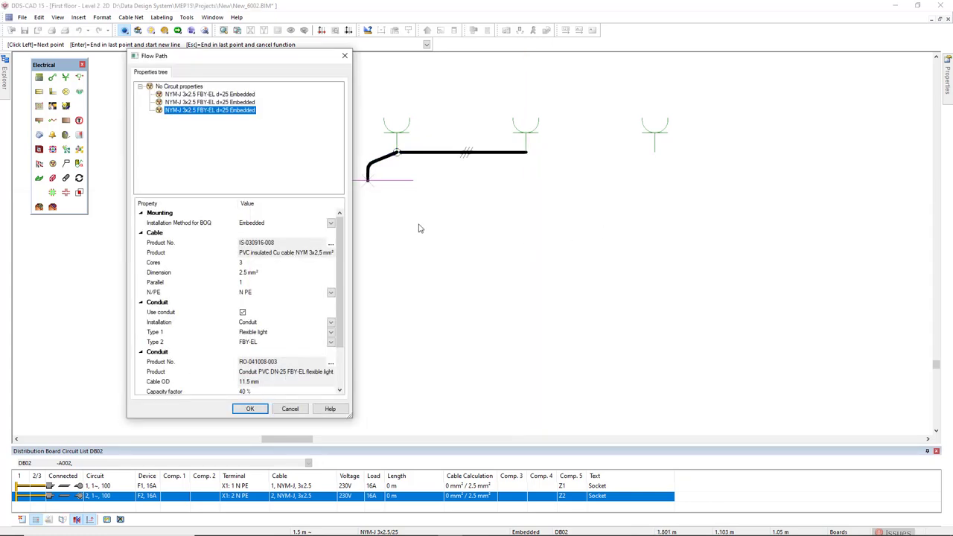
drag(238, 56, 198, 62)
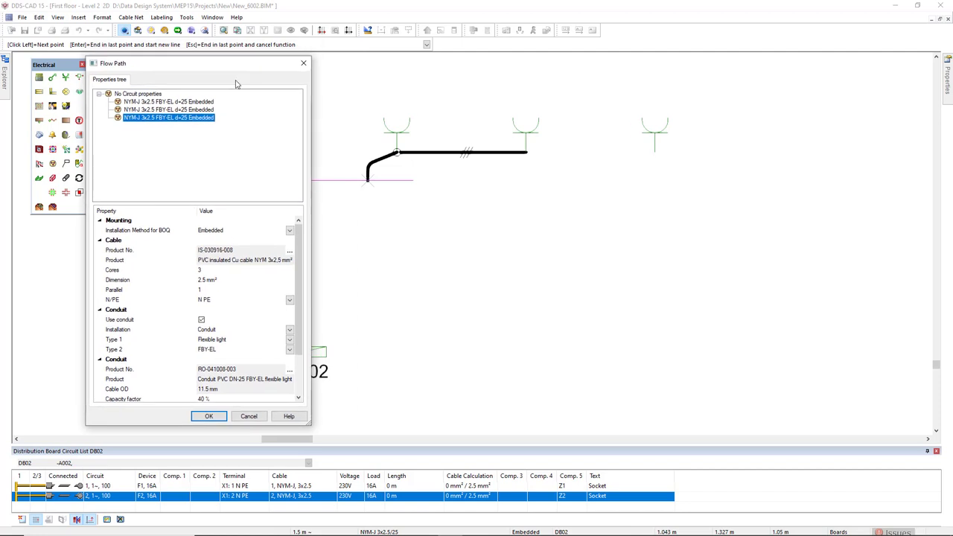
click(171, 113)
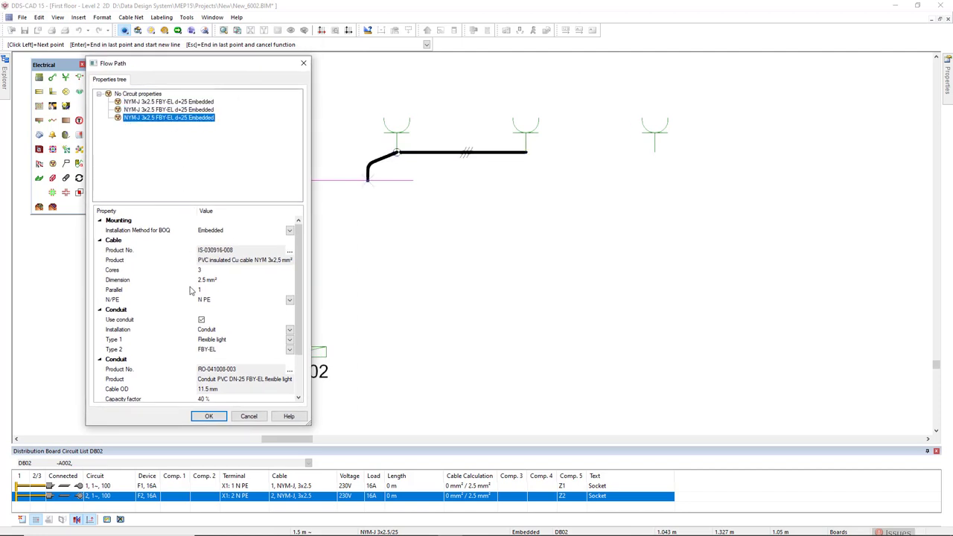
mouse_move(193, 326)
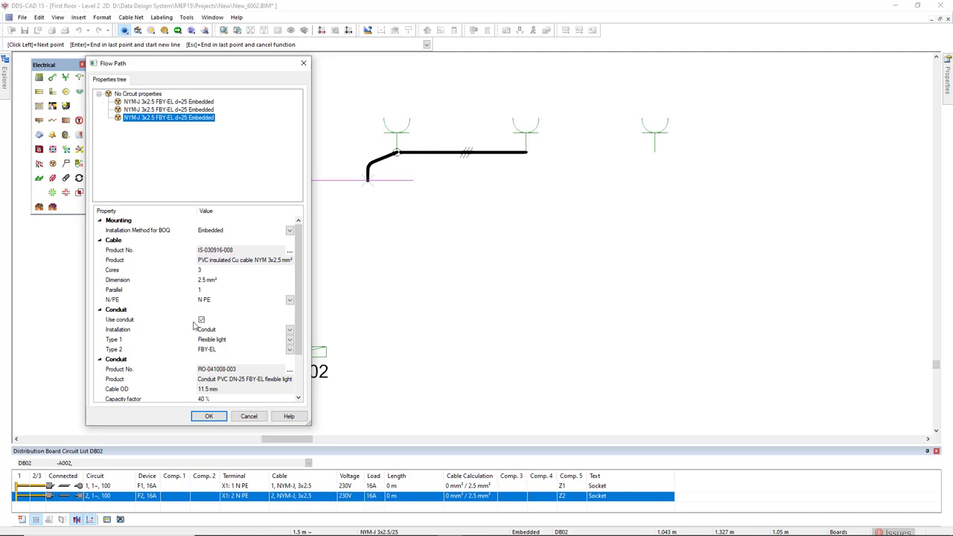
click(201, 320)
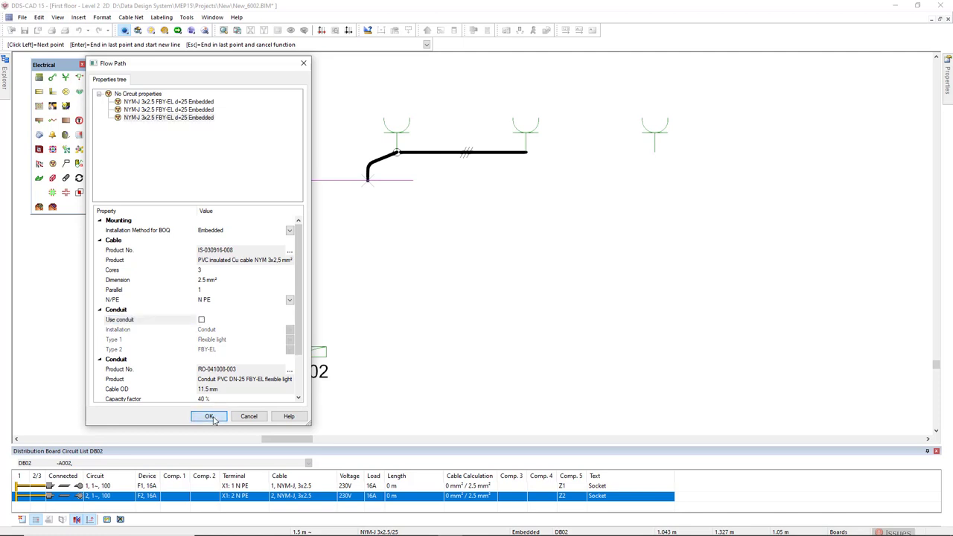
click(209, 416)
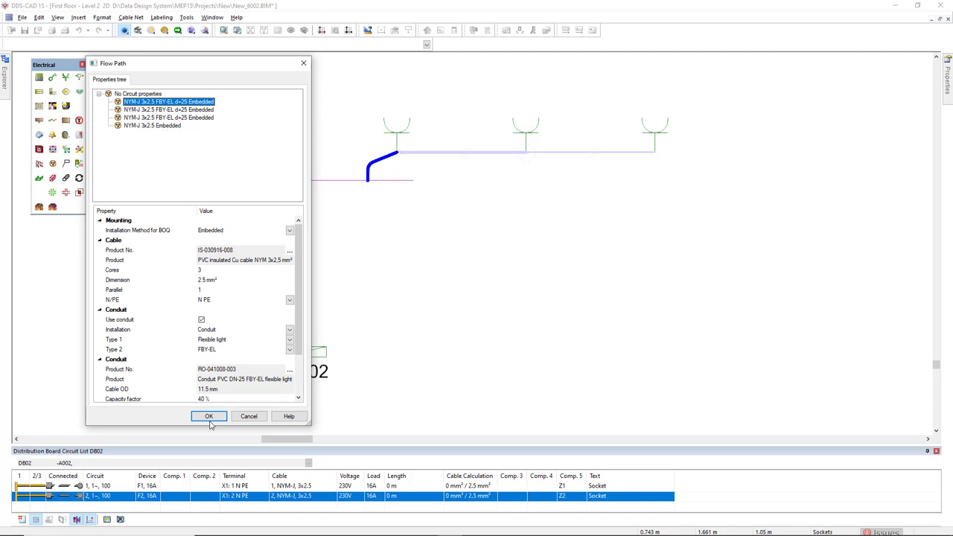
Confirm the Flow Path segment list to finish the cable route to the third socket
click(209, 416)
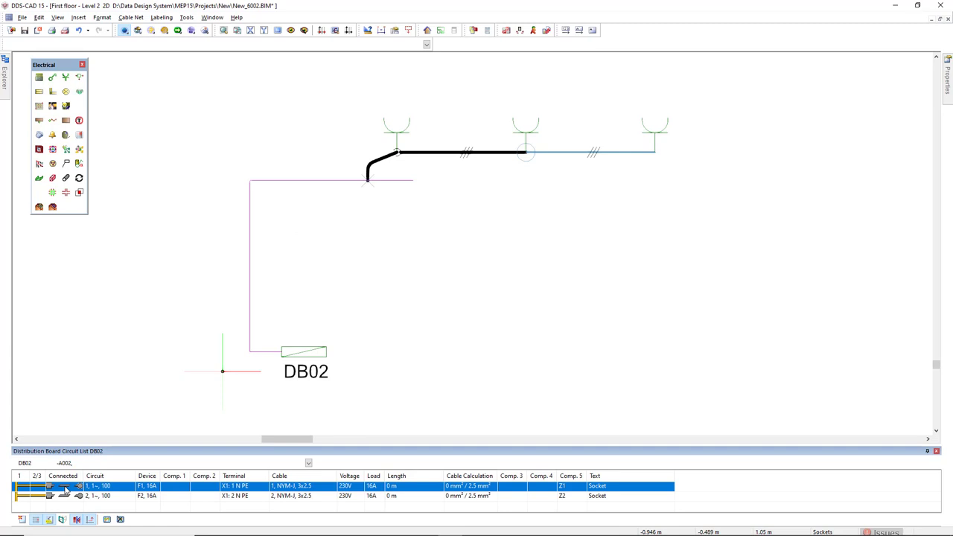
Copy DB02 circuit 1's properties onto the drawn cable, labelling its sockets DB02.1
right_click(65, 486)
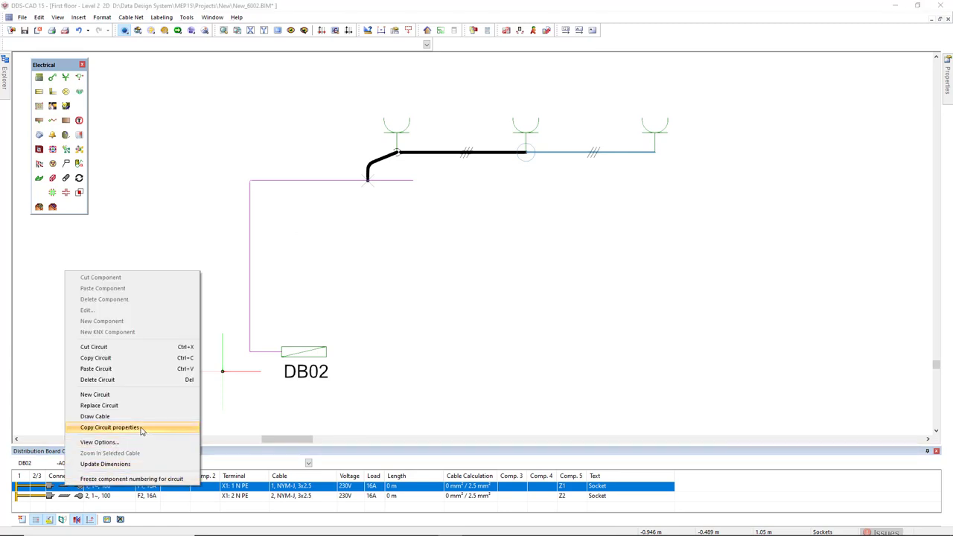
click(110, 429)
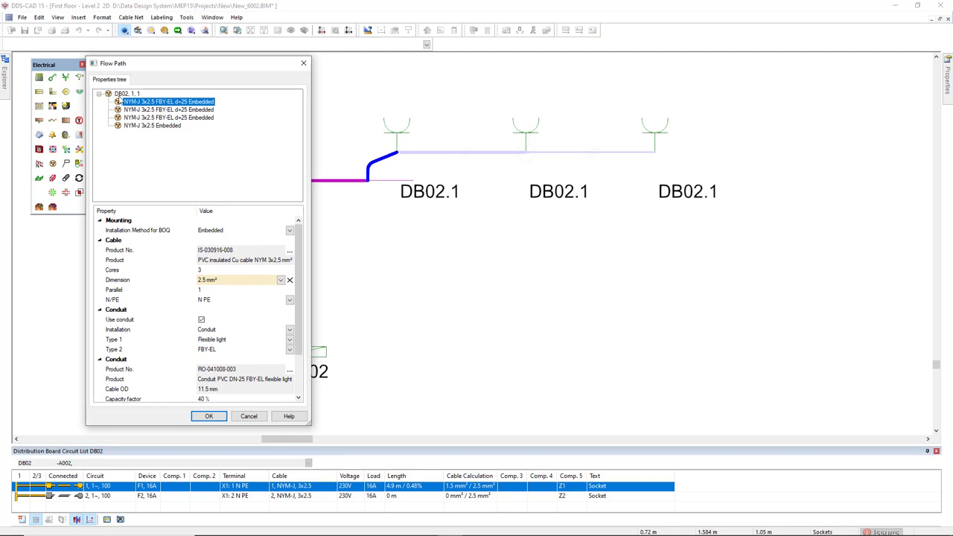
click(172, 100)
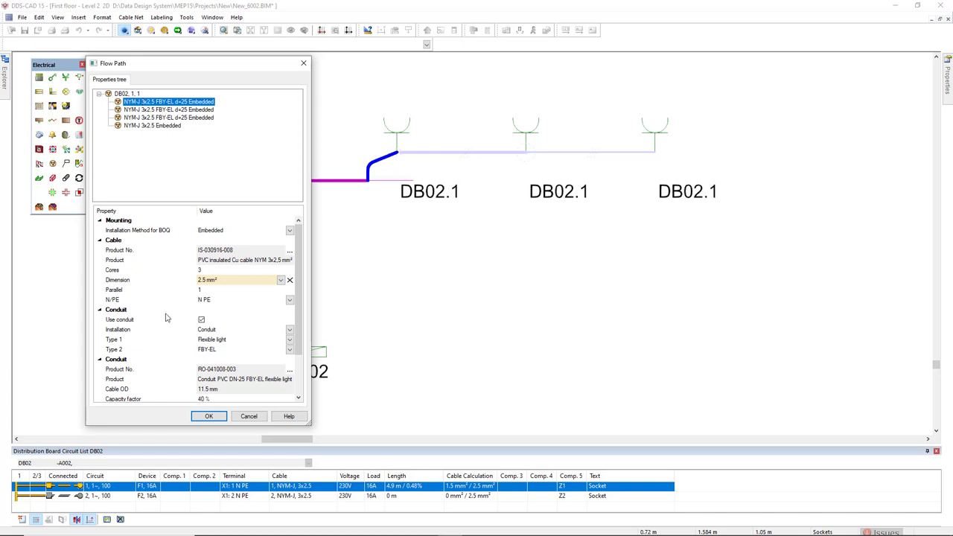
click(208, 416)
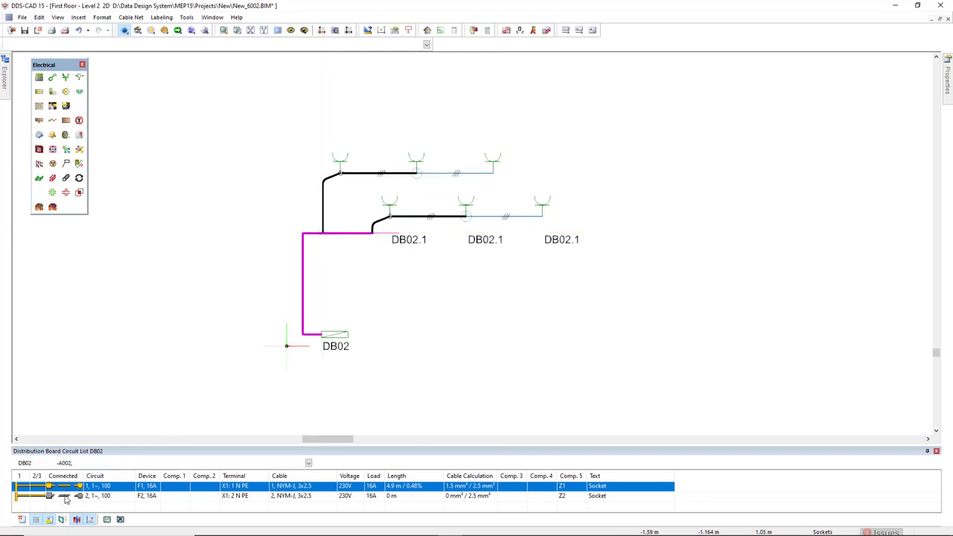
Copy circuit 2's properties onto the second cable, labelling its sockets DB02.2
right_click(65, 501)
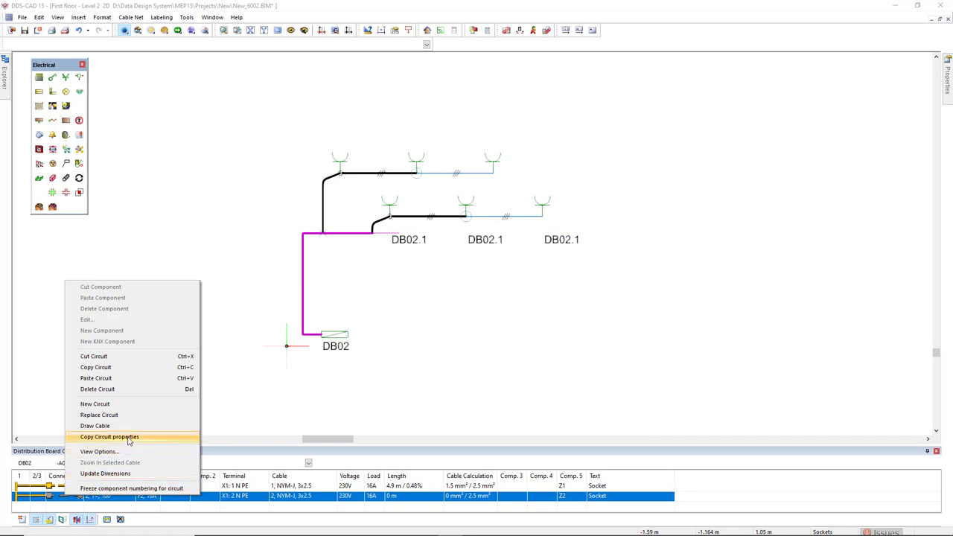
click(110, 437)
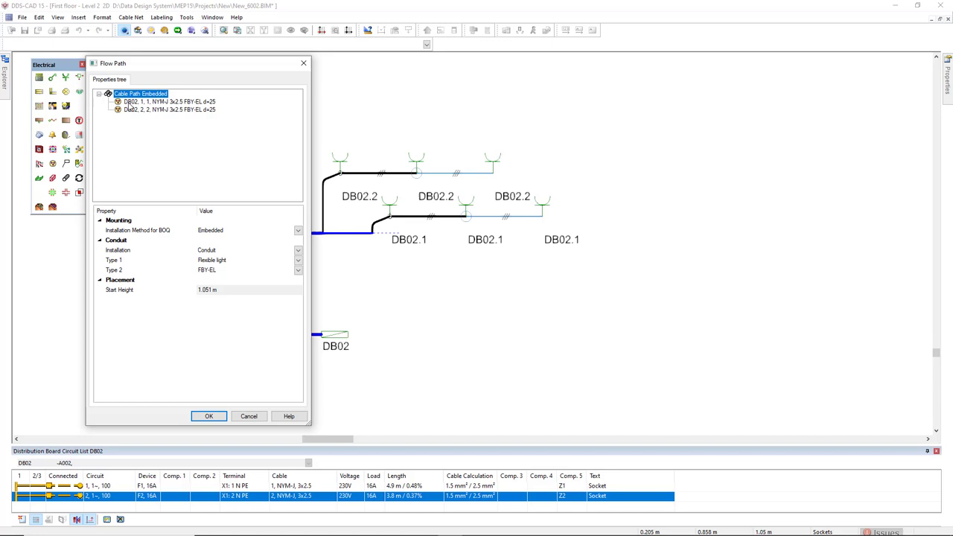
mouse_move(130, 114)
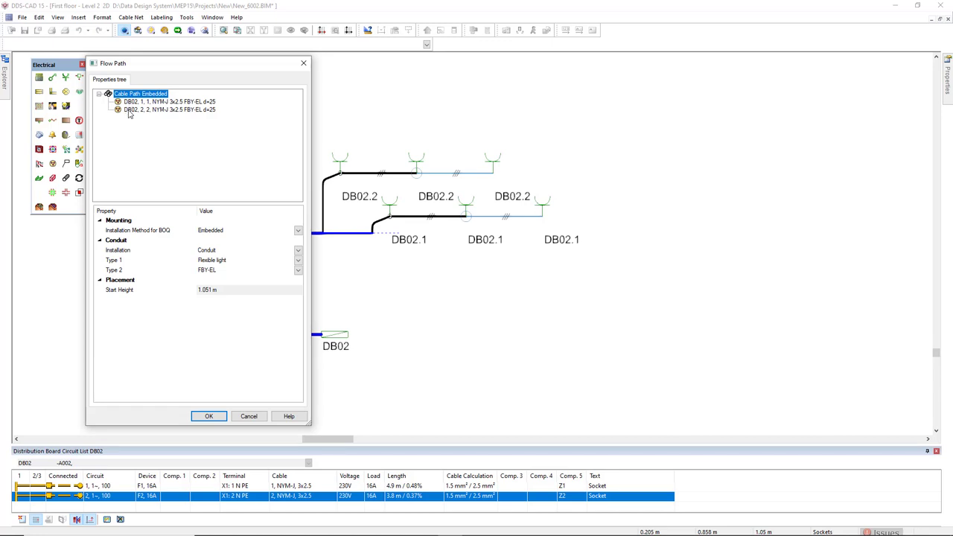
mouse_move(149, 133)
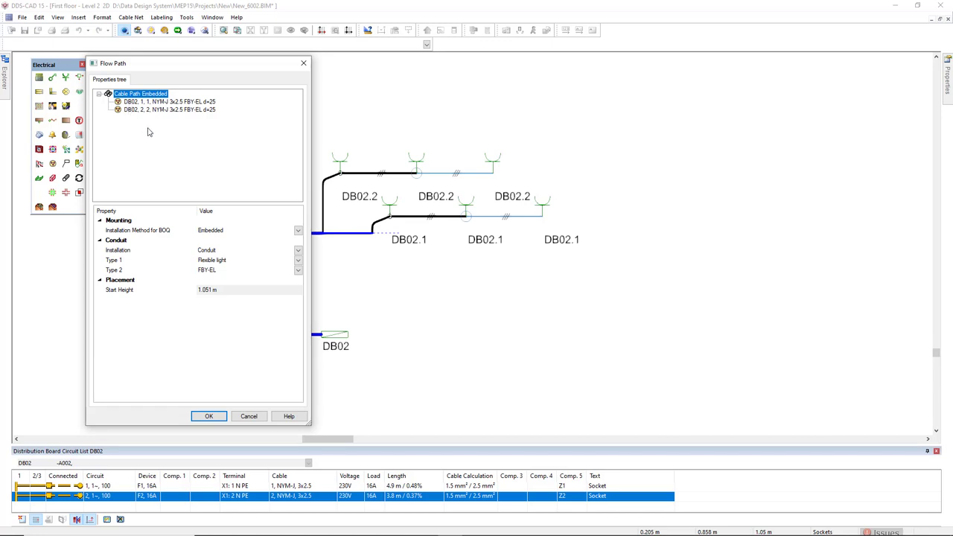
Inspect the DB02, 1 and DB02, 2 cables in the shared path: NYM 2.5 mm² in 25 mm conduit
click(160, 101)
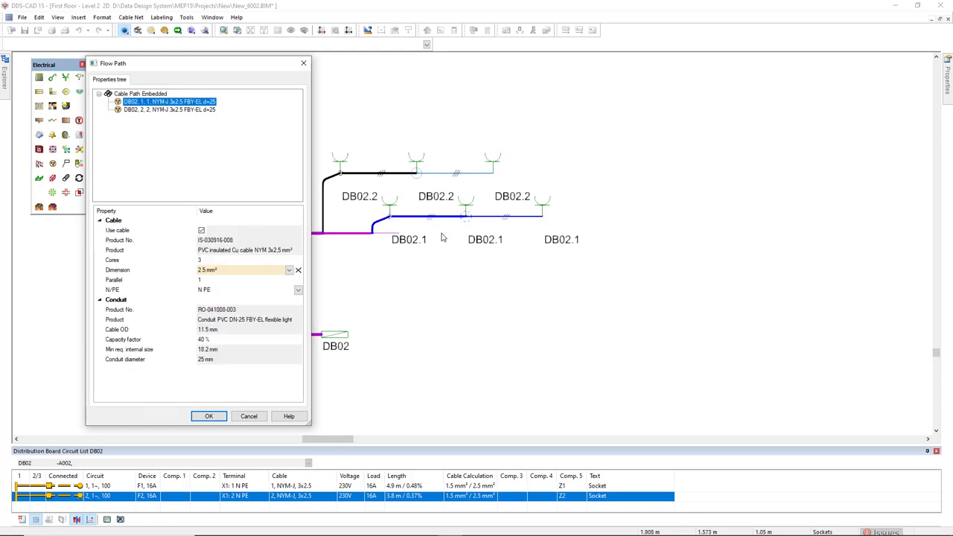
click(169, 111)
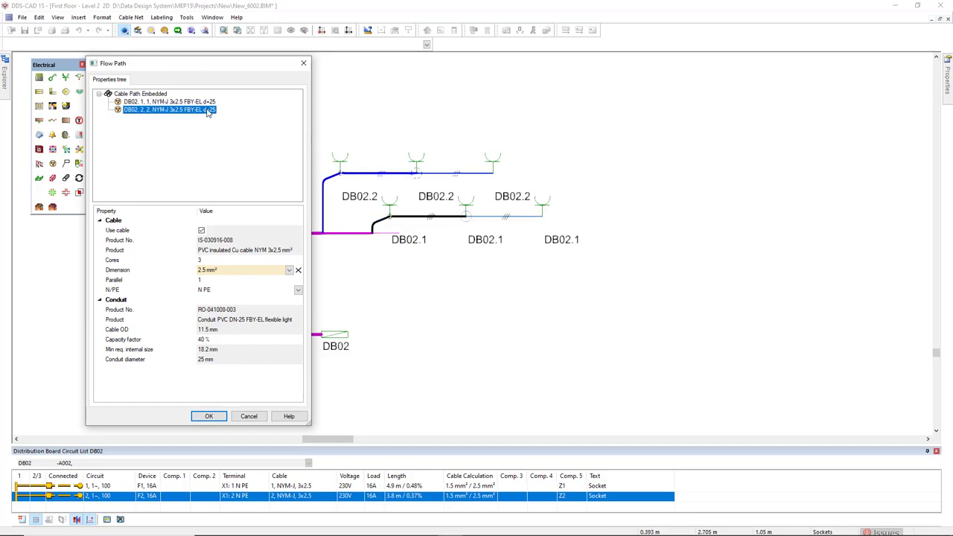